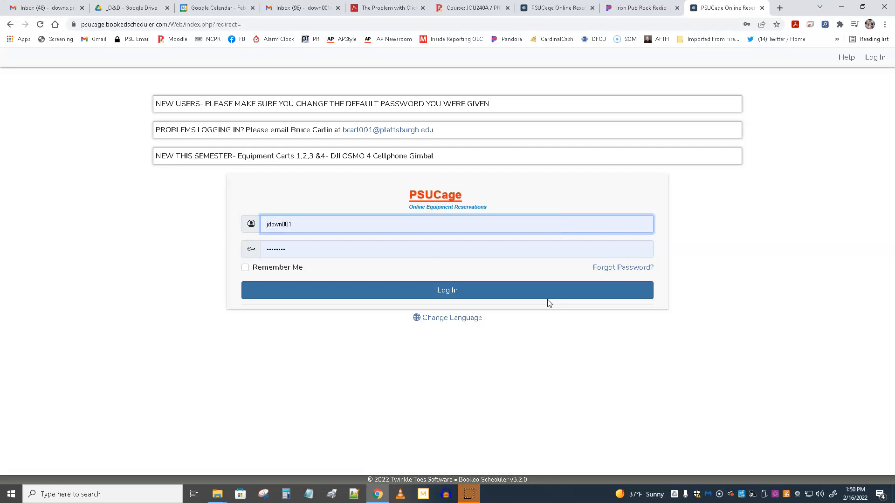
{"action": "mouse_move", "coordinate": [320, 254]}
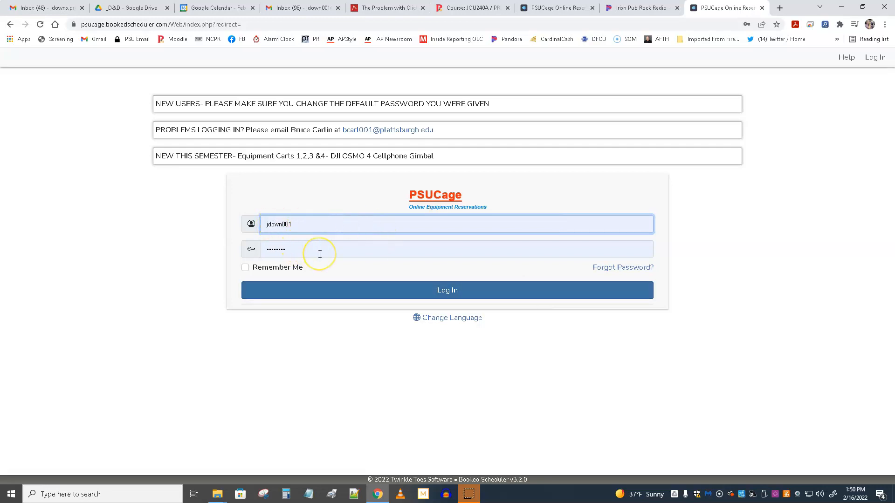
Sign in to PSUCage and land on the Booked Scheduler dashboard.
{"action": "left_click", "coordinate": [446, 290]}
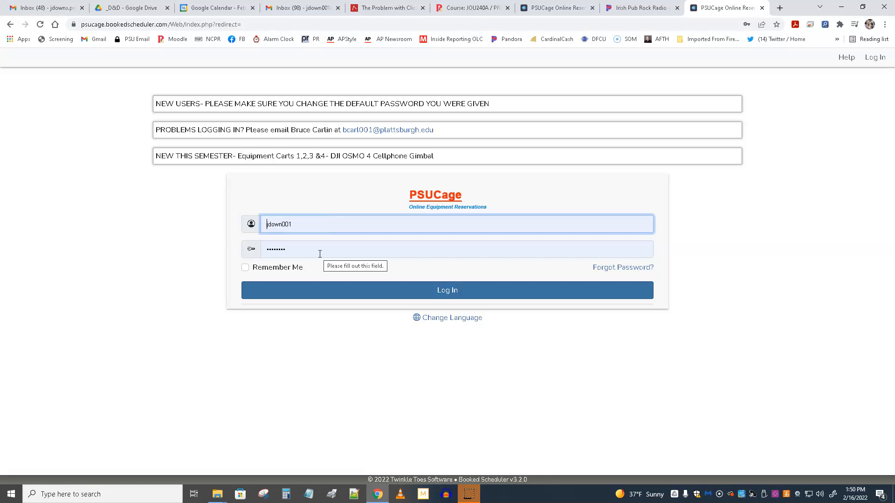
{"action": "mouse_move", "coordinate": [587, 268]}
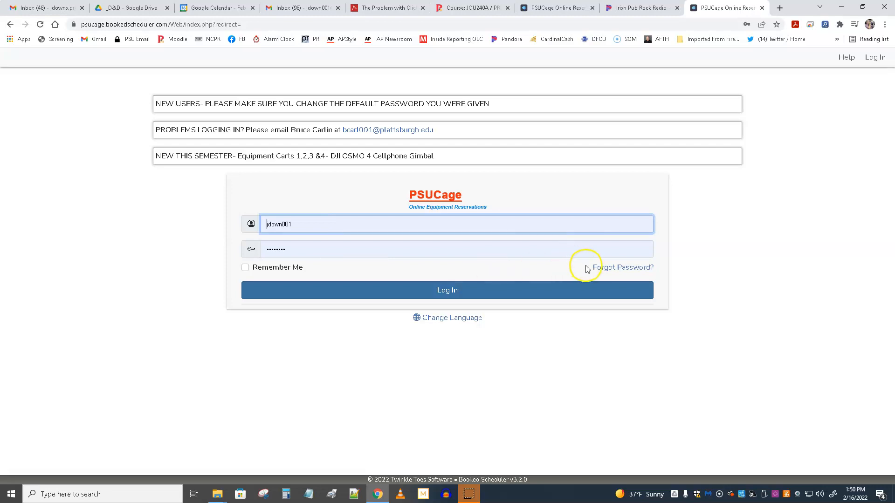
{"action": "mouse_move", "coordinate": [169, 260]}
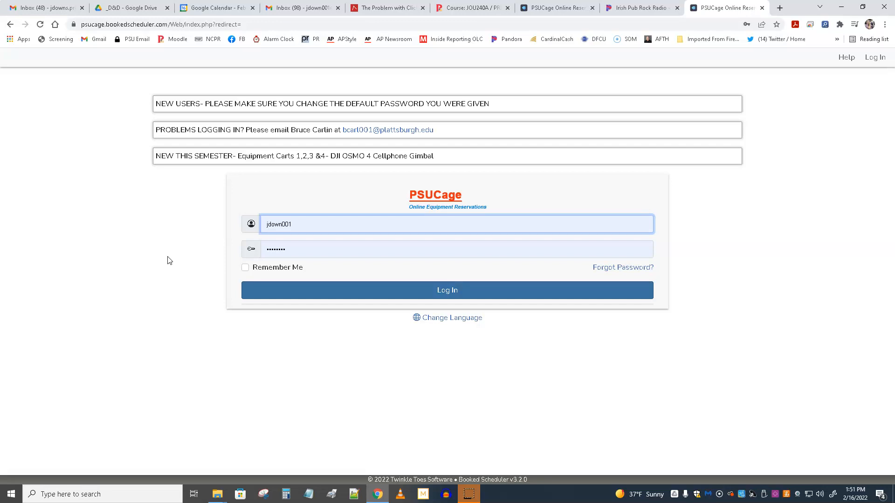
{"action": "left_click", "coordinate": [280, 223]}
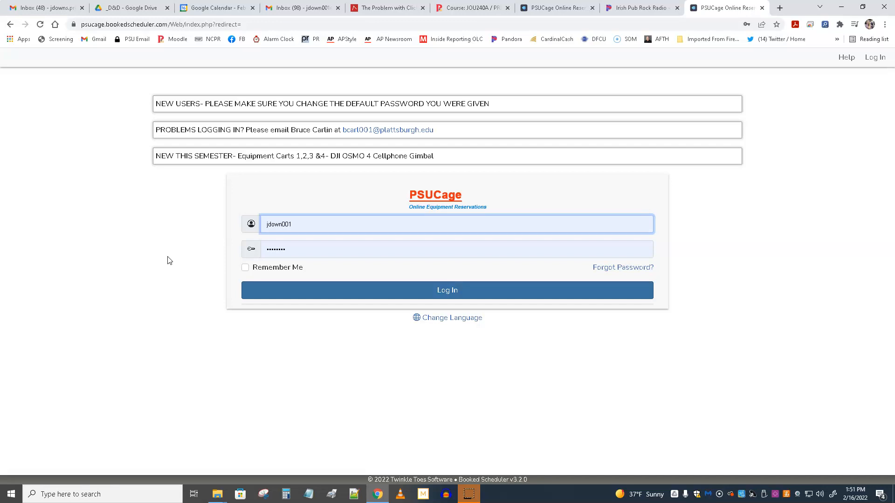
{"action": "mouse_move", "coordinate": [728, 298]}
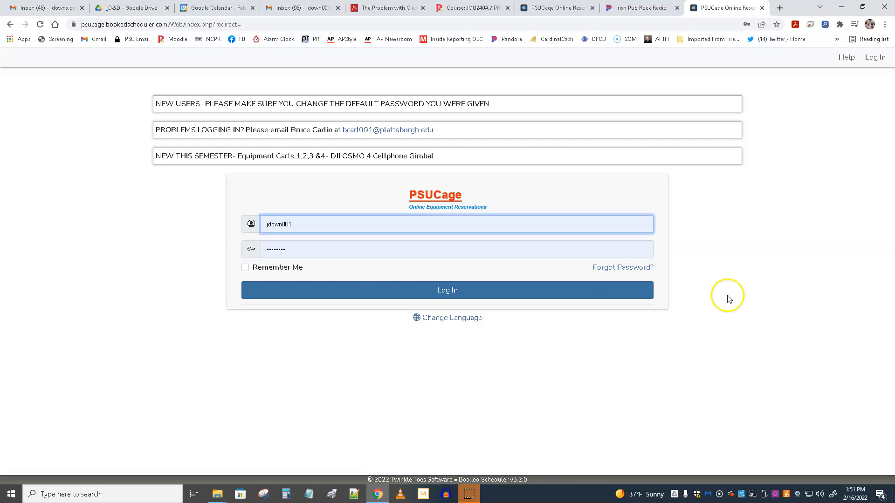
{"action": "mouse_move", "coordinate": [622, 268]}
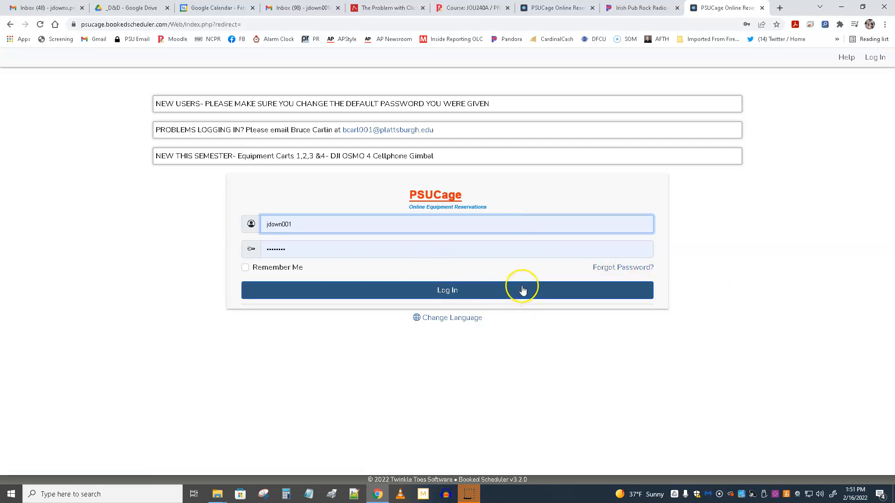
{"action": "mouse_move", "coordinate": [532, 295]}
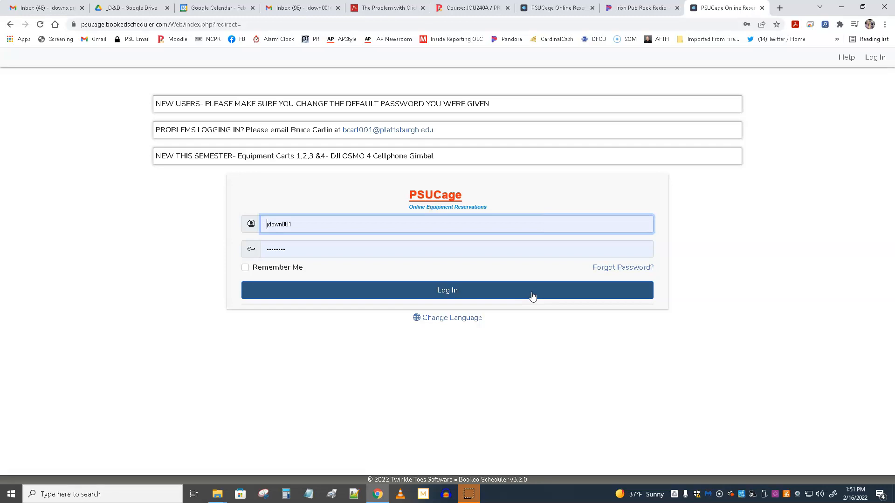
{"action": "left_click", "coordinate": [446, 290]}
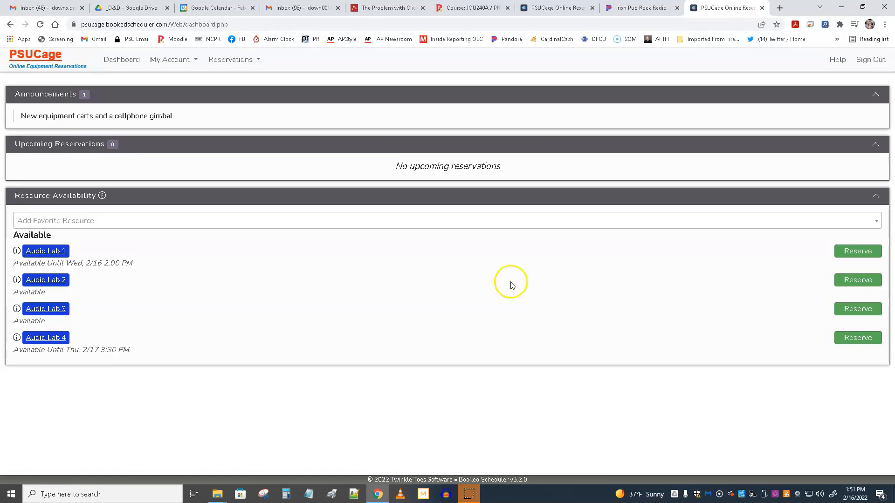
{"action": "left_click", "coordinate": [121, 59]}
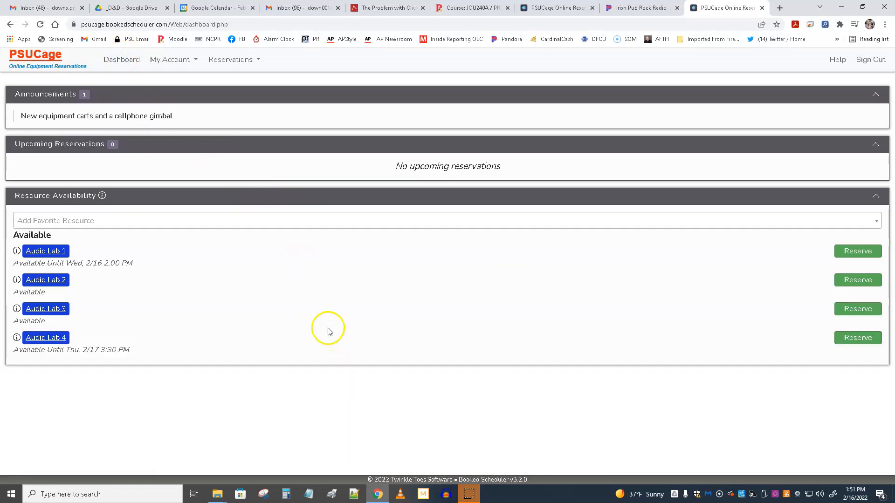
{"action": "mouse_move", "coordinate": [256, 342]}
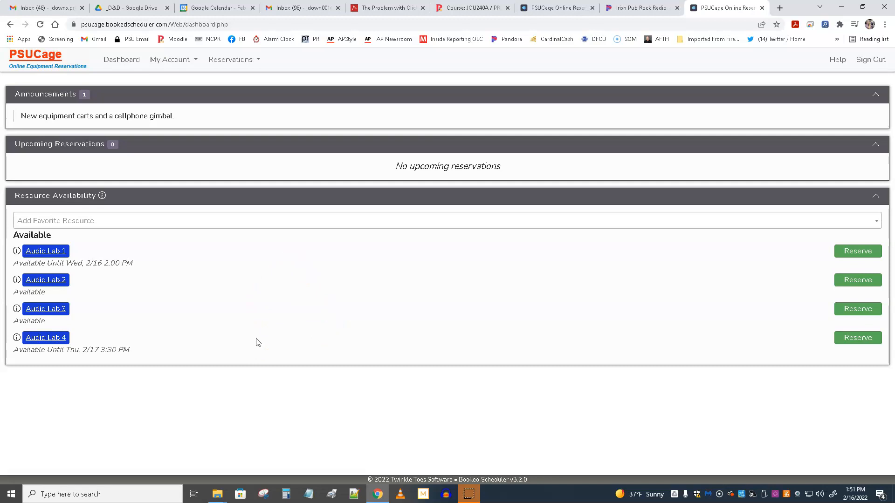
{"action": "mouse_move", "coordinate": [243, 318]}
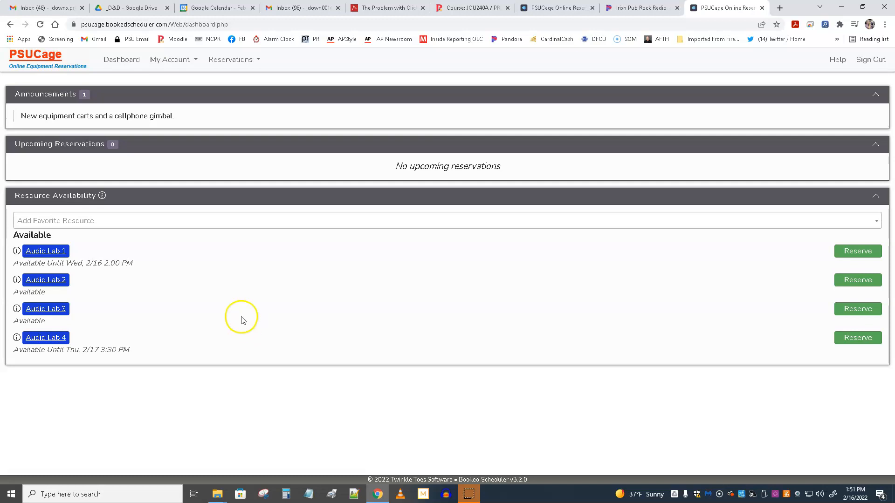
{"action": "mouse_move", "coordinate": [9, 353]}
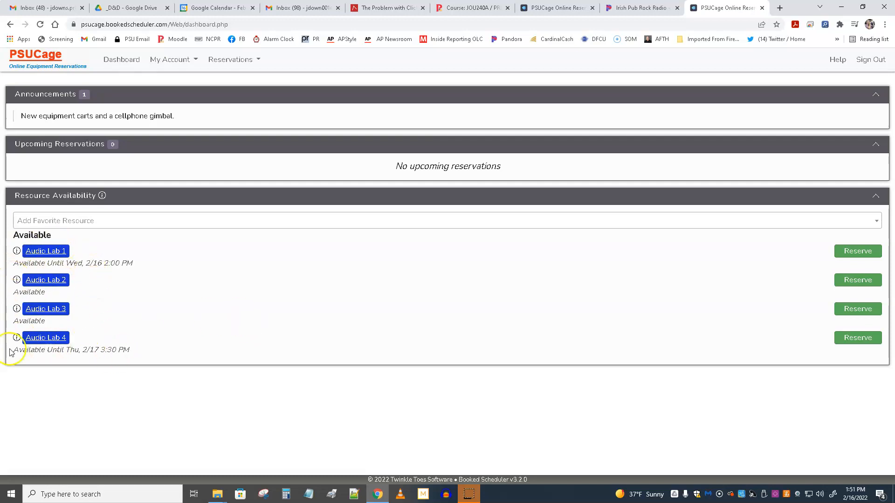
{"action": "mouse_move", "coordinate": [116, 258]}
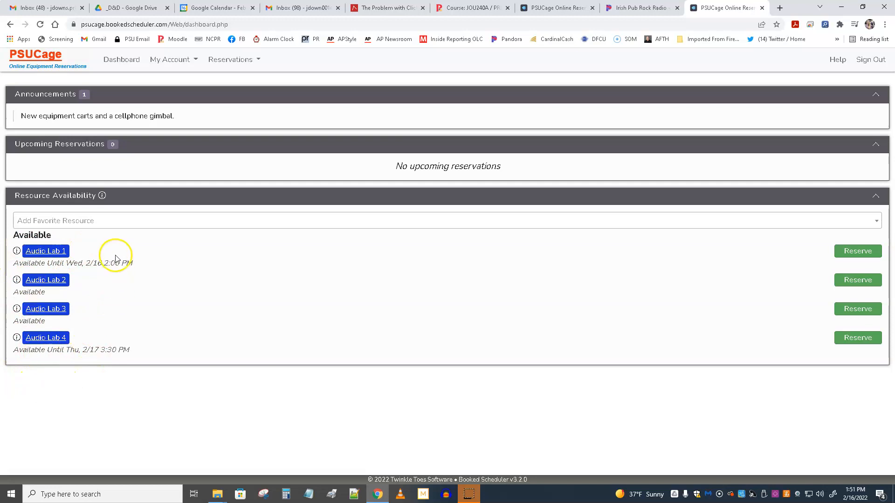
{"action": "mouse_move", "coordinate": [43, 363]}
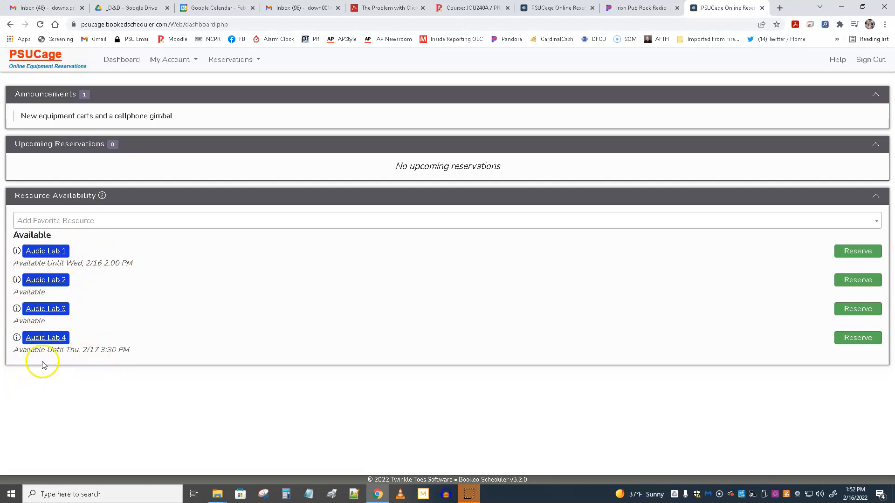
{"action": "mouse_move", "coordinate": [43, 263]}
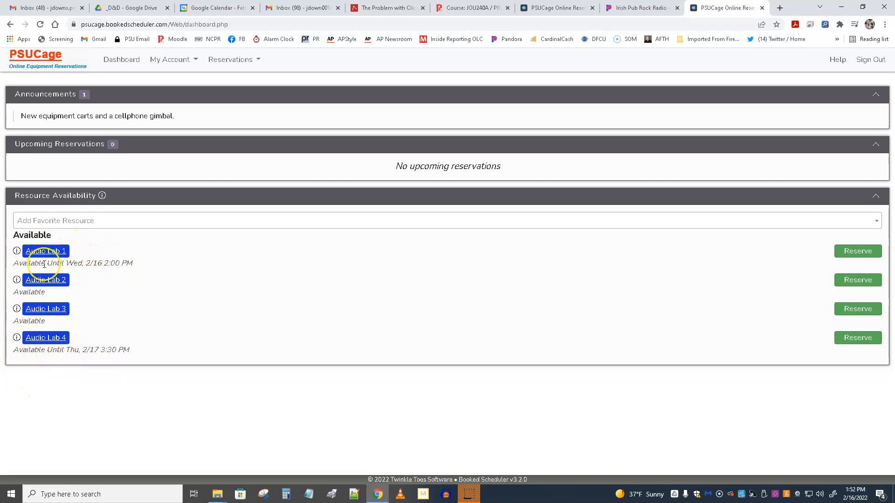
{"action": "mouse_move", "coordinate": [68, 222]}
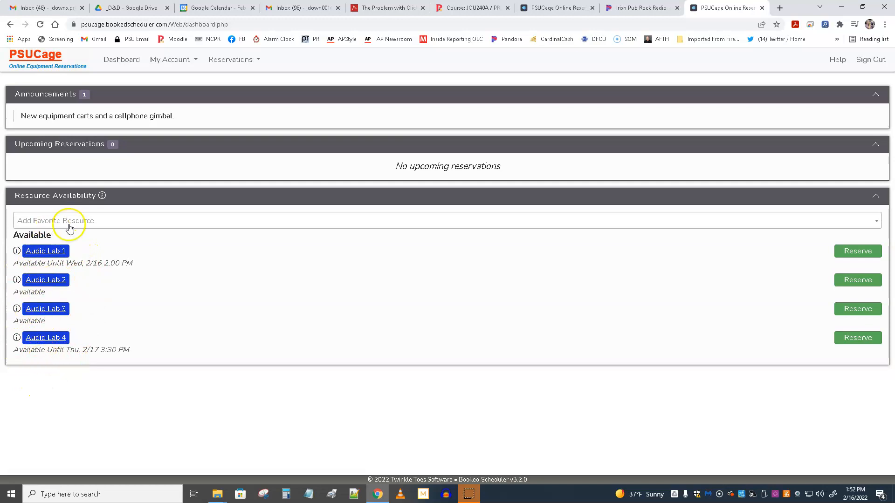
{"action": "mouse_move", "coordinate": [610, 364]}
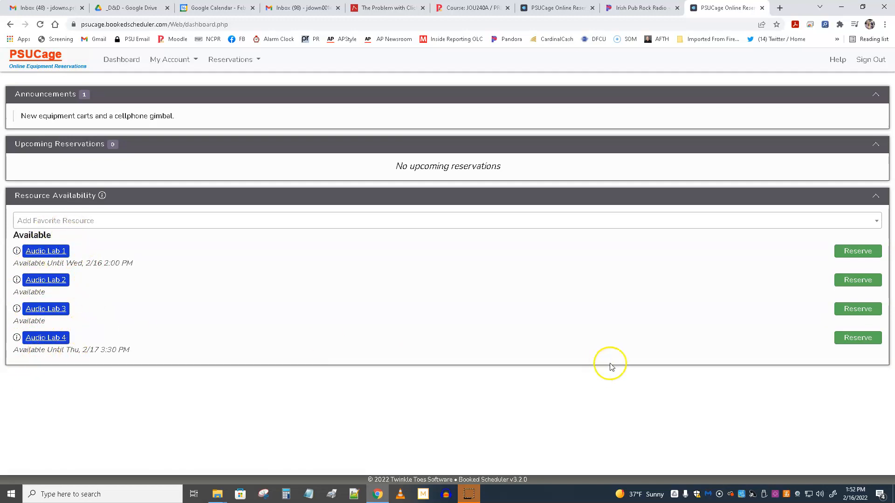
{"action": "mouse_move", "coordinate": [678, 272]}
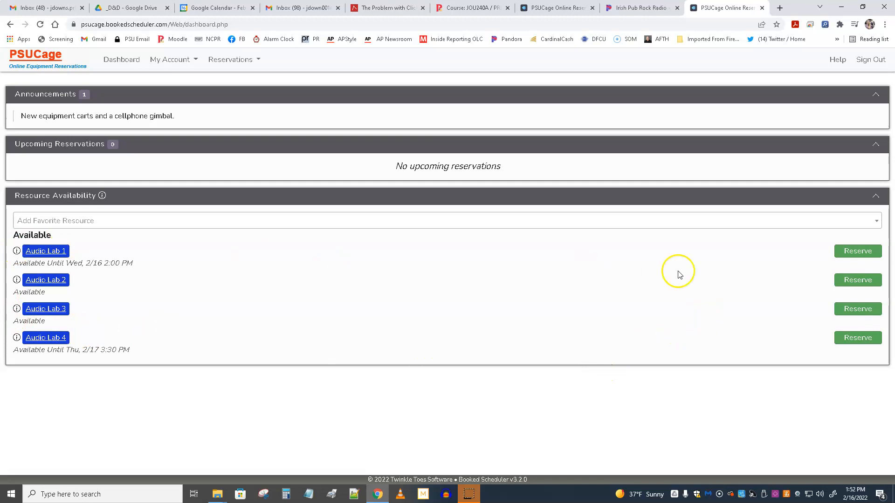
{"action": "mouse_move", "coordinate": [878, 222]}
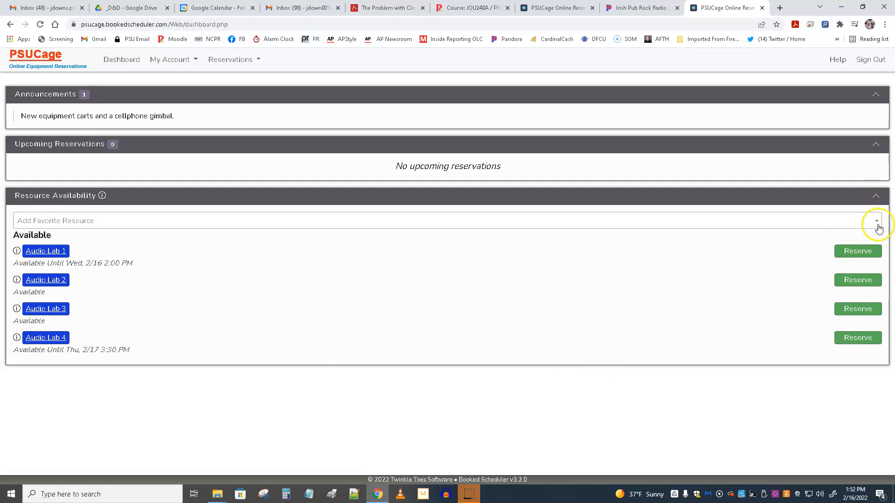
{"action": "left_click", "coordinate": [878, 222]}
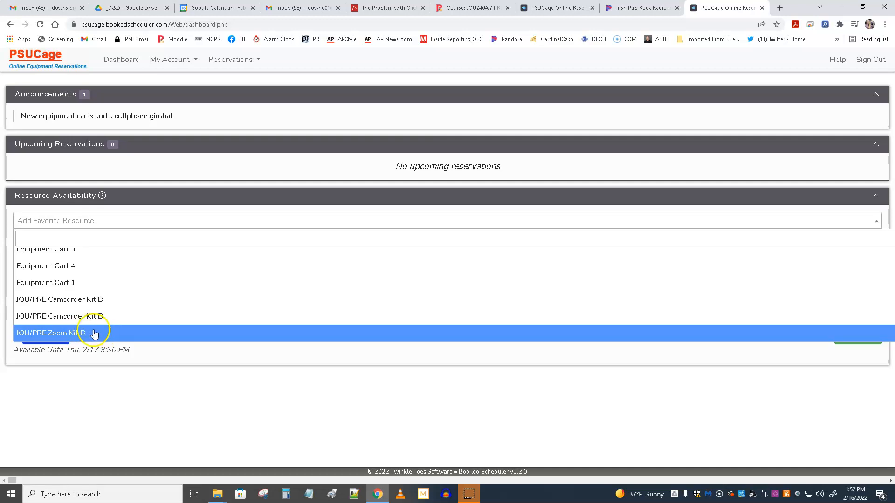
{"action": "mouse_move", "coordinate": [184, 360]}
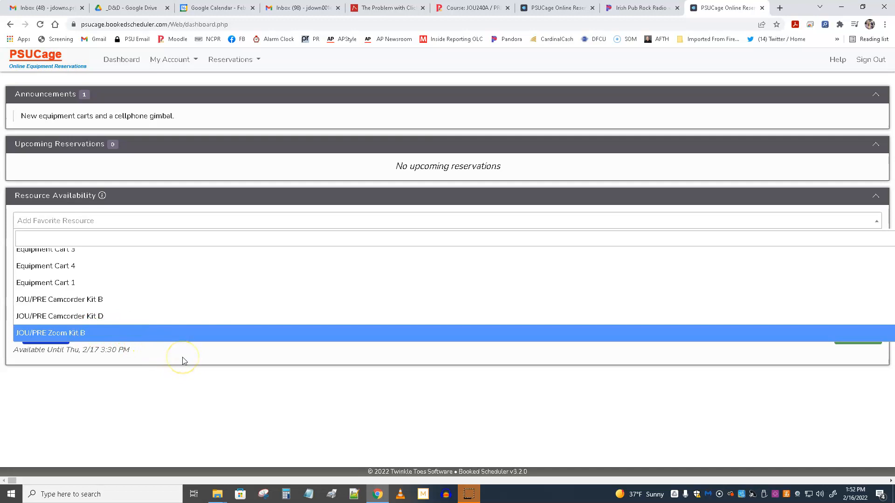
{"action": "left_click", "coordinate": [50, 332]}
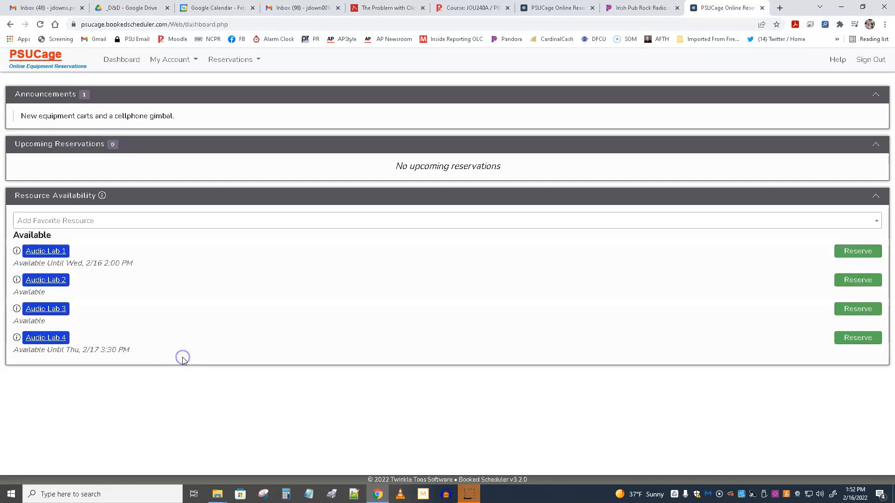
{"action": "mouse_move", "coordinate": [184, 361]}
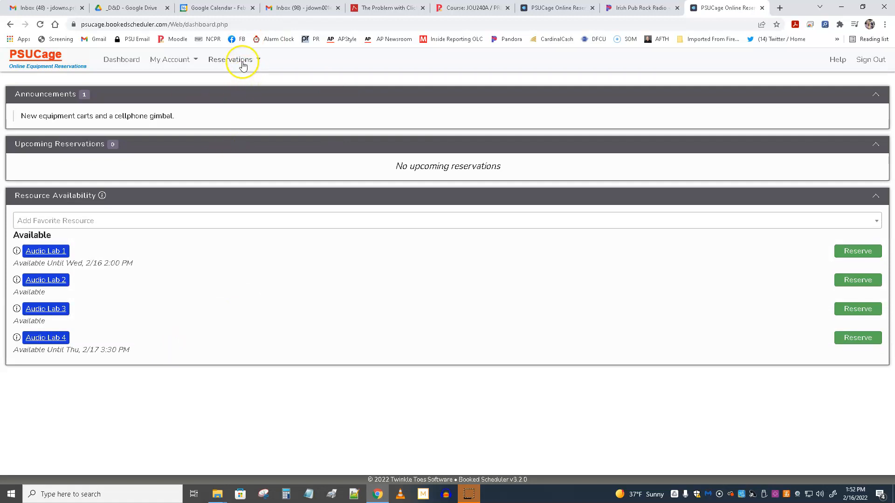
Start a new reservation for February 18, 2022 from the Reservations calendar.
{"action": "left_click", "coordinate": [231, 59]}
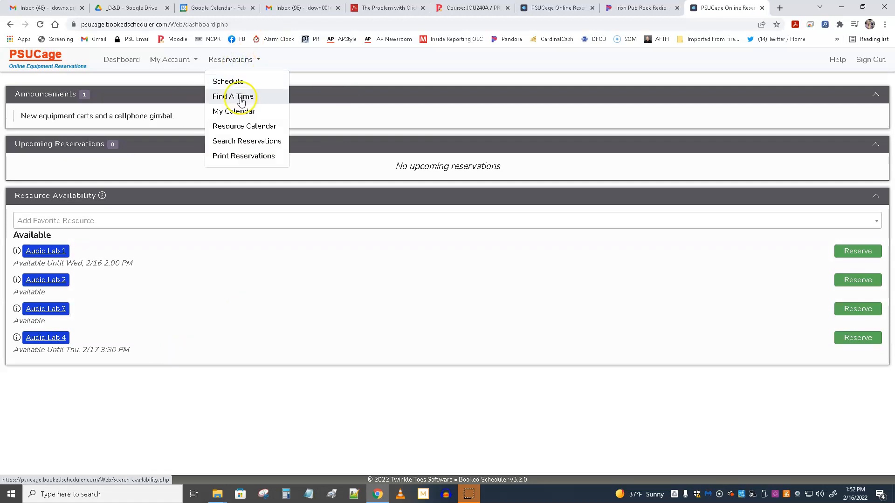
{"action": "left_click", "coordinate": [233, 111]}
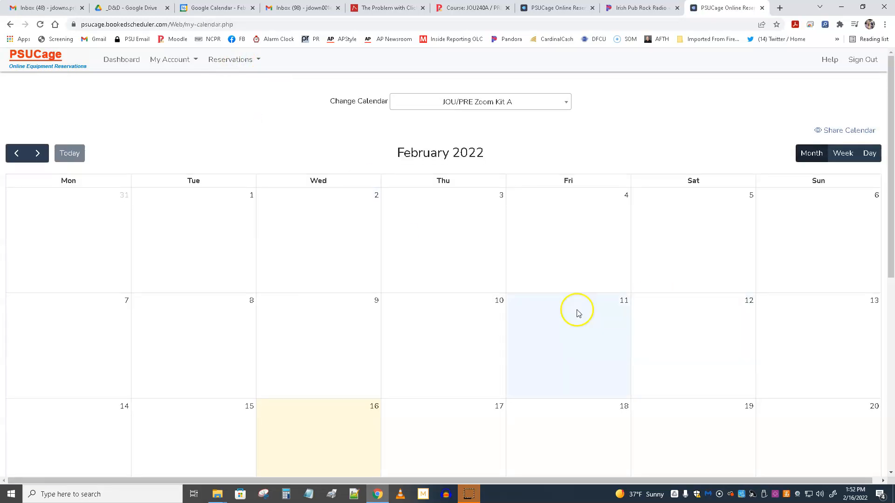
{"action": "mouse_move", "coordinate": [564, 437]}
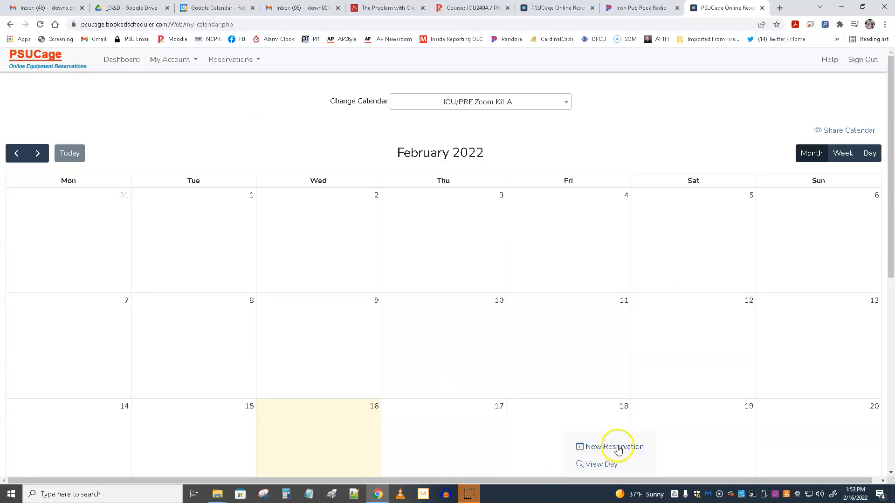
{"action": "left_click", "coordinate": [613, 446]}
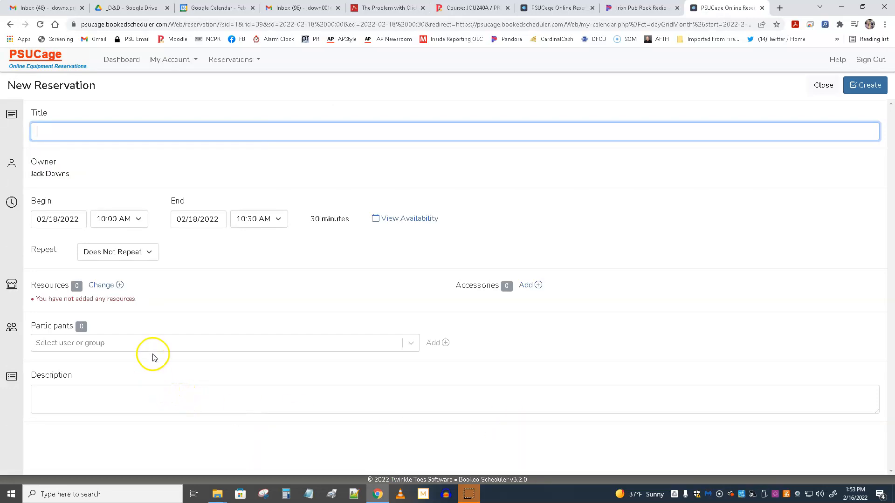
{"action": "mouse_move", "coordinate": [57, 294]}
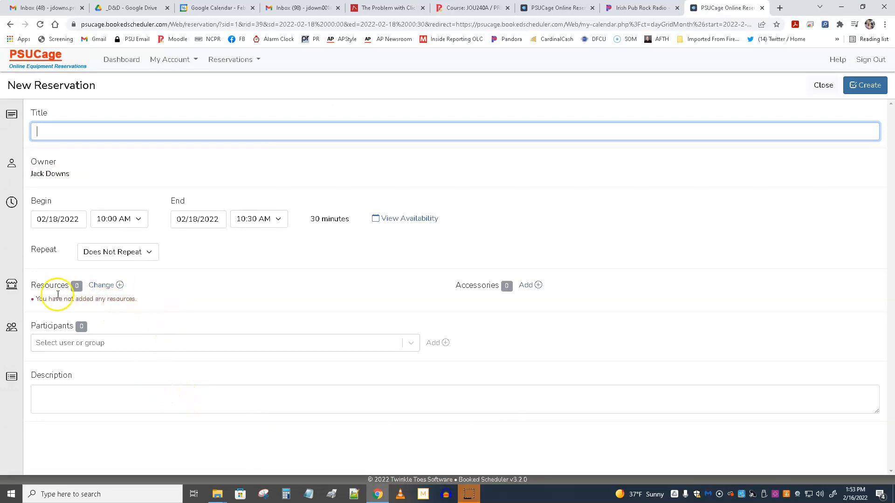
{"action": "mouse_move", "coordinate": [158, 306]}
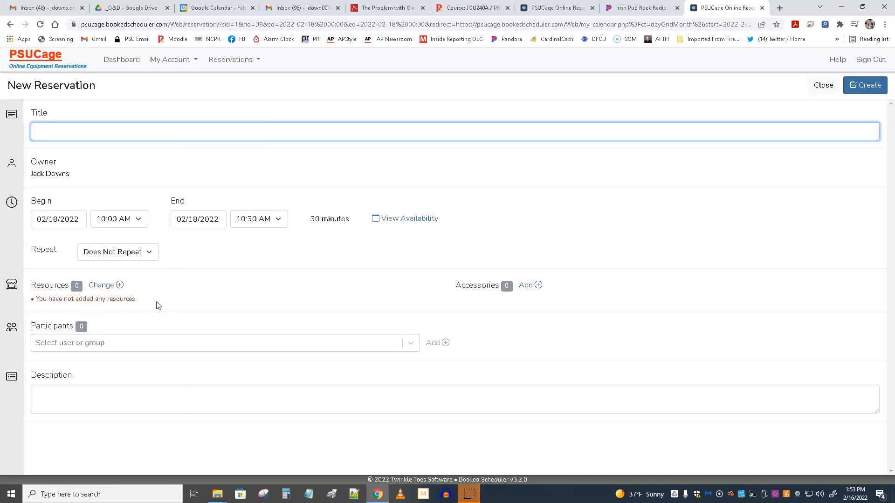
{"action": "mouse_move", "coordinate": [105, 291]}
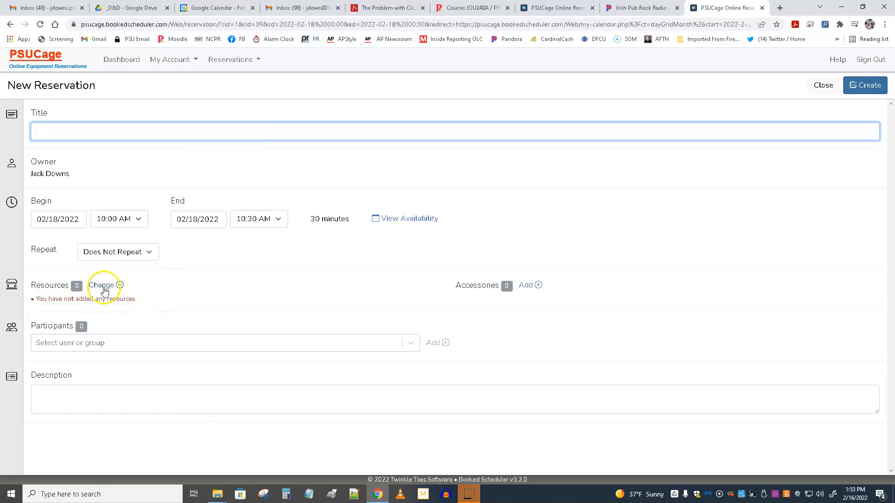
Add JOU/PRE Zoom Kit B as the reservation's resource.
{"action": "left_click", "coordinate": [105, 285]}
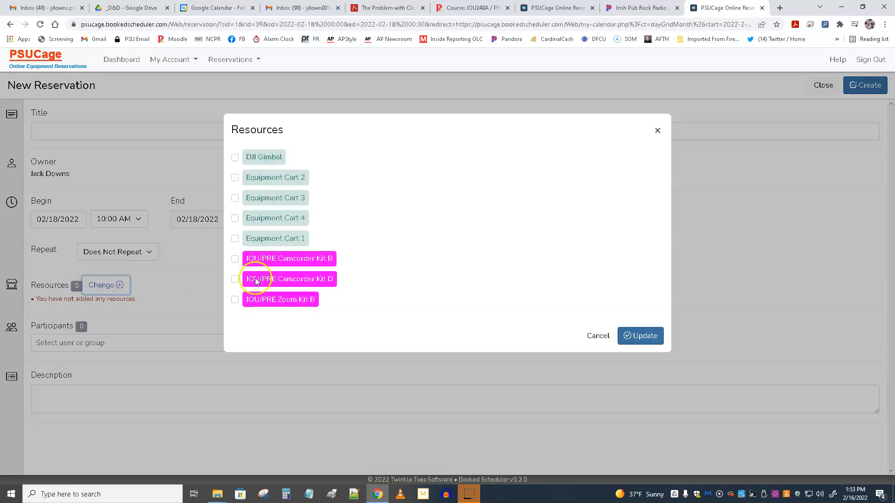
{"action": "left_click", "coordinate": [234, 299]}
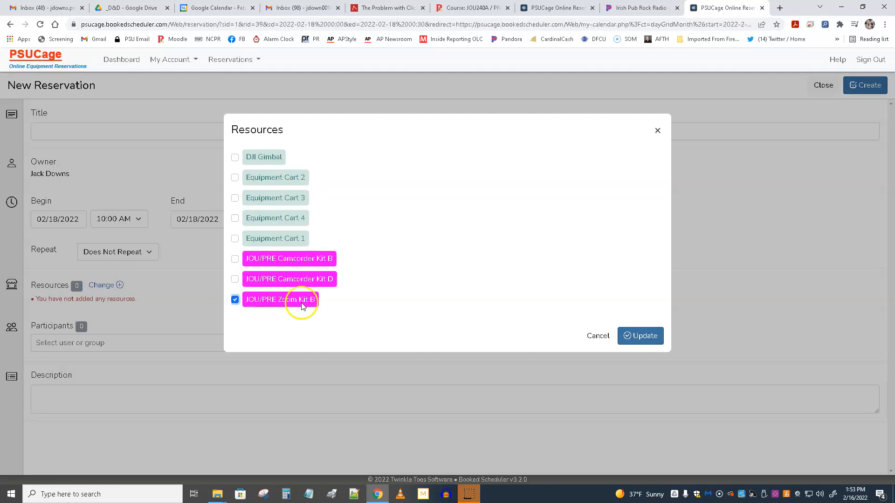
{"action": "mouse_move", "coordinate": [678, 342]}
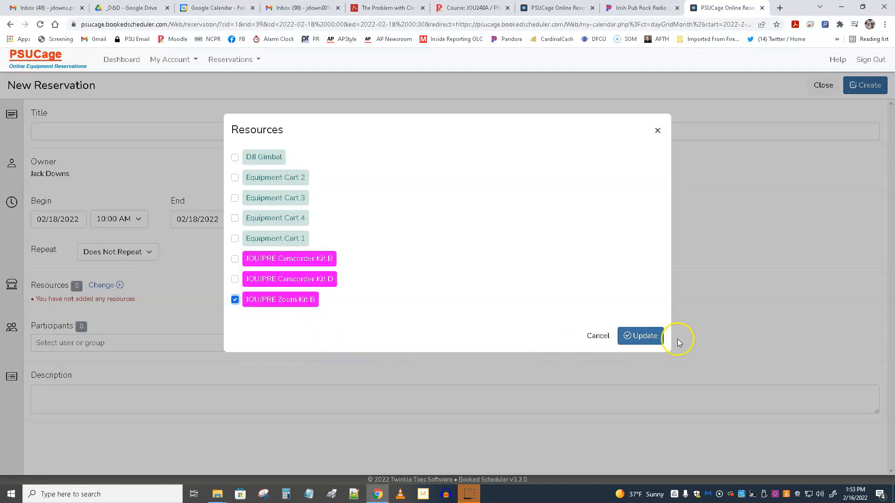
{"action": "left_click", "coordinate": [639, 336]}
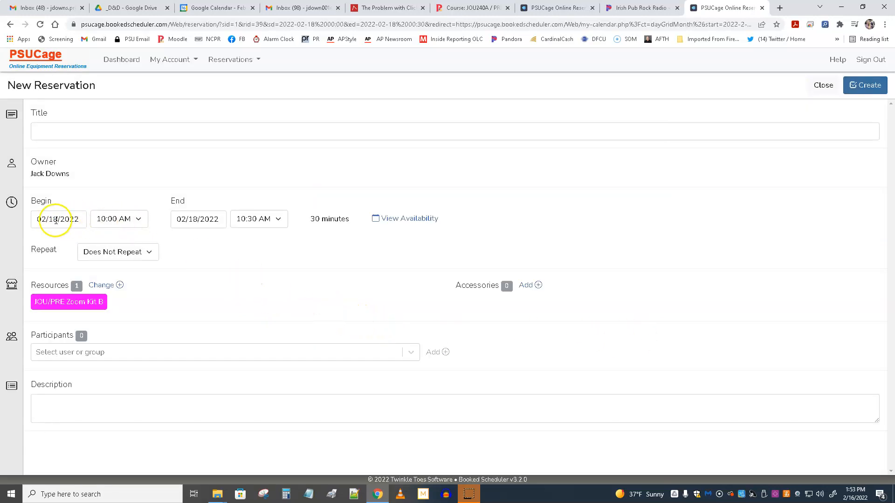
{"action": "mouse_move", "coordinate": [140, 222]}
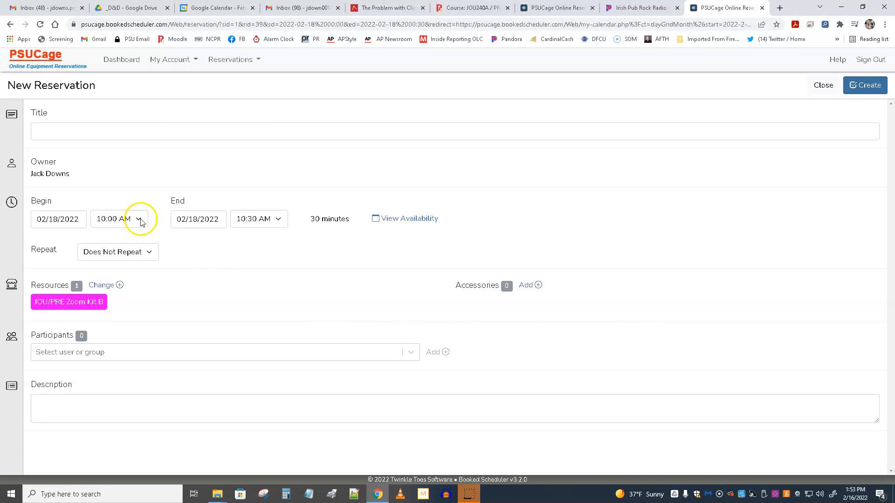
Extend the end time to 12:00 PM, check the kit's availability, and leave participants empty.
{"action": "left_click", "coordinate": [258, 218]}
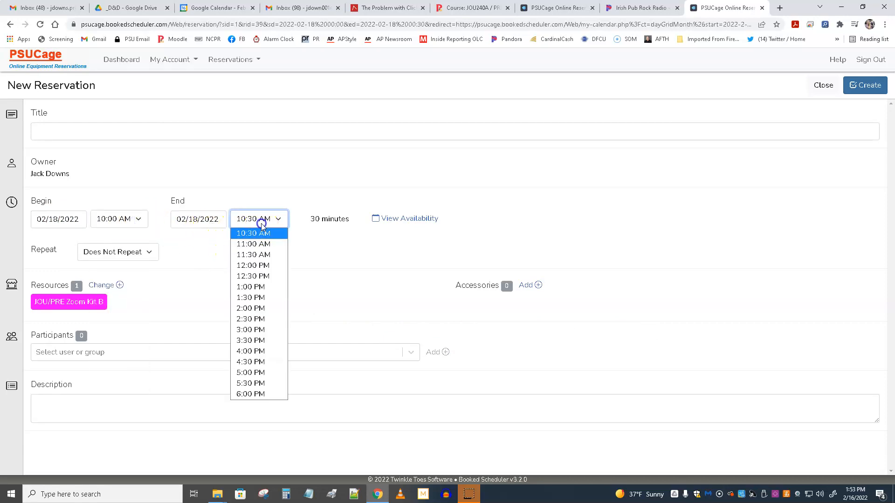
{"action": "mouse_move", "coordinate": [252, 266]}
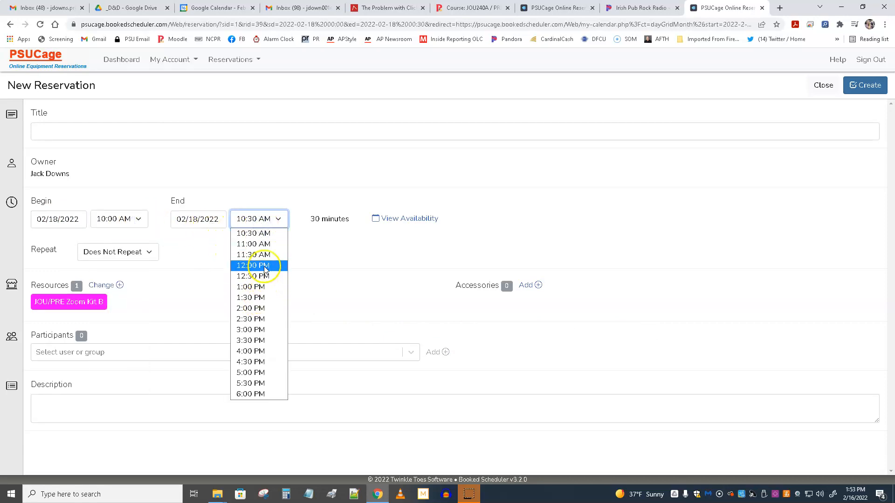
{"action": "left_click", "coordinate": [252, 266]}
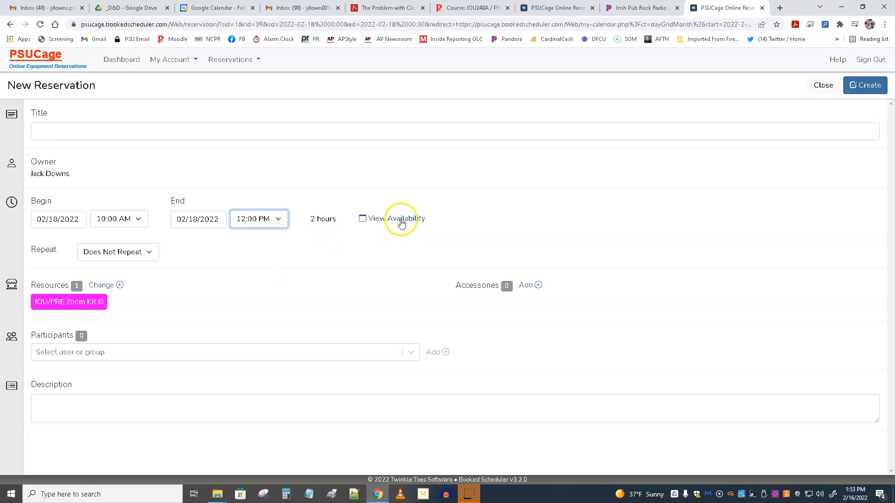
{"action": "left_click", "coordinate": [390, 219]}
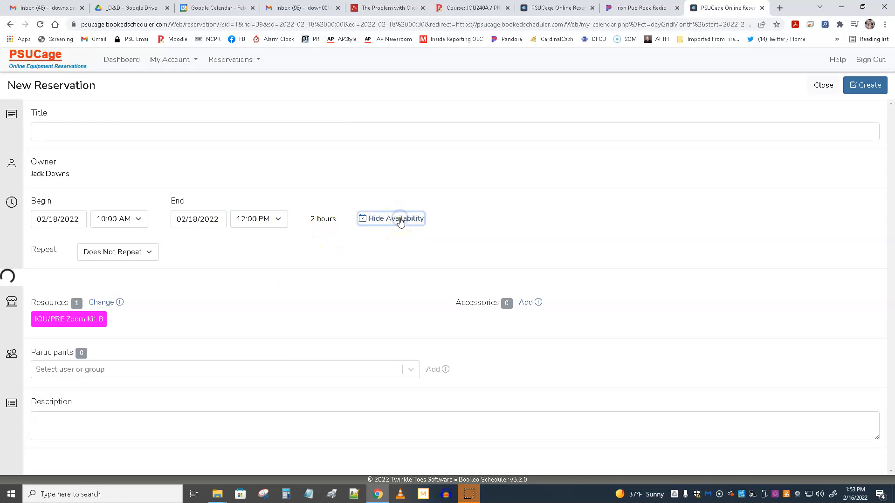
{"action": "left_click", "coordinate": [390, 218]}
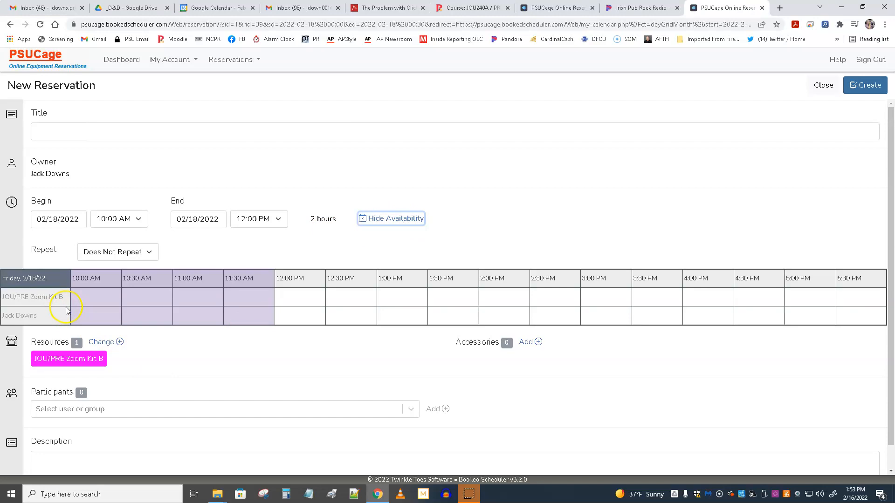
{"action": "mouse_move", "coordinate": [258, 331]}
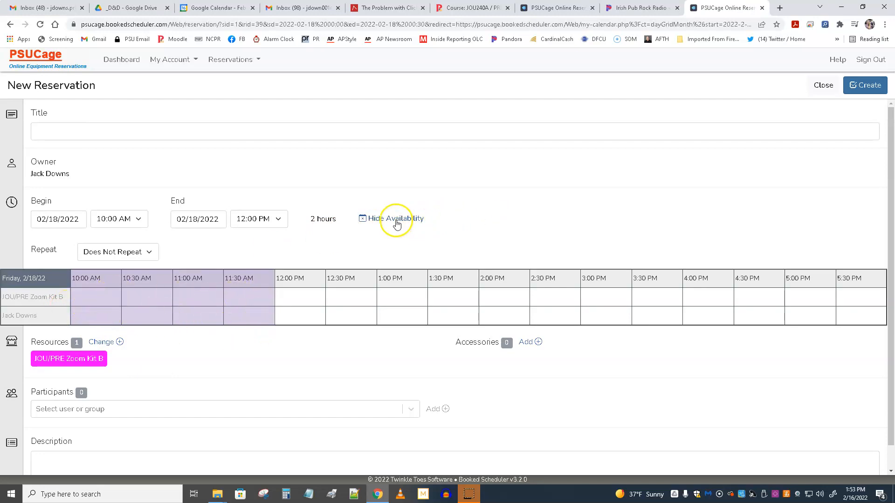
{"action": "left_click", "coordinate": [391, 218]}
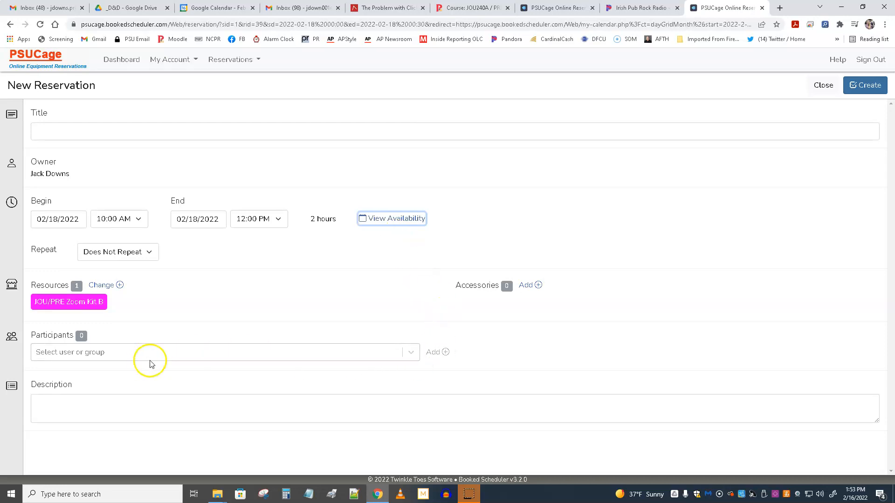
{"action": "left_click", "coordinate": [223, 352]}
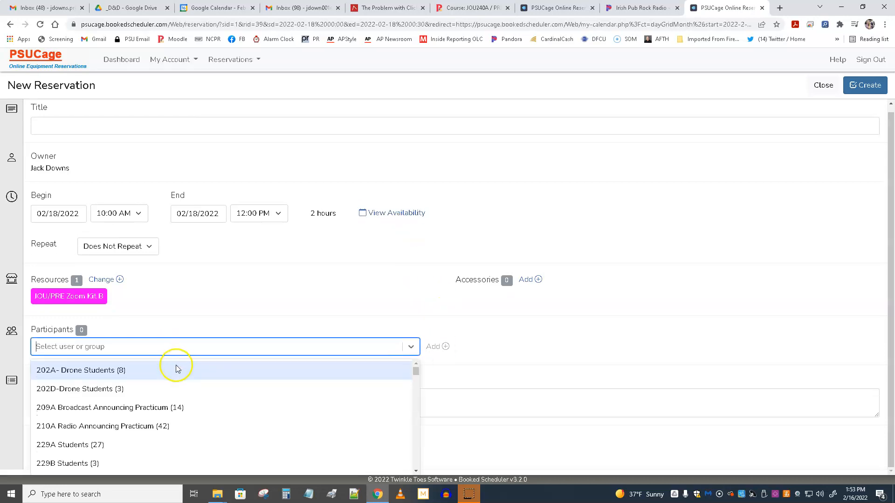
{"action": "mouse_move", "coordinate": [164, 382]}
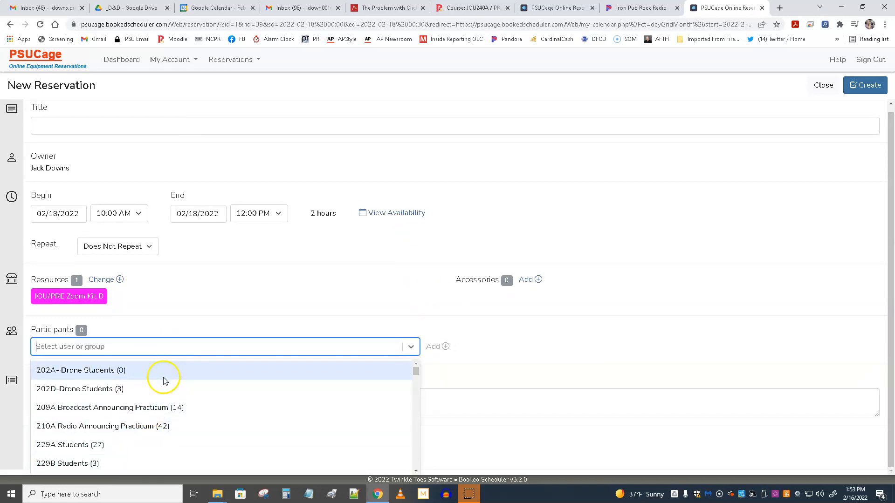
{"action": "left_click", "coordinate": [260, 304]}
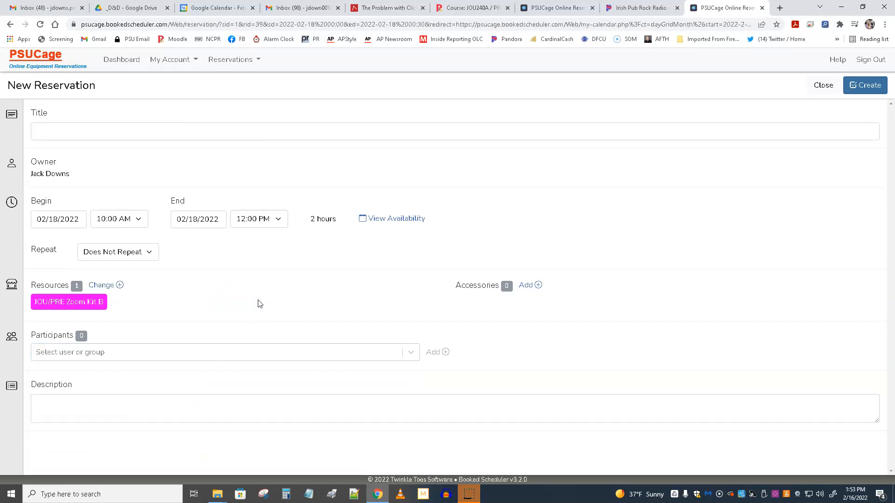
{"action": "mouse_move", "coordinate": [891, 191]}
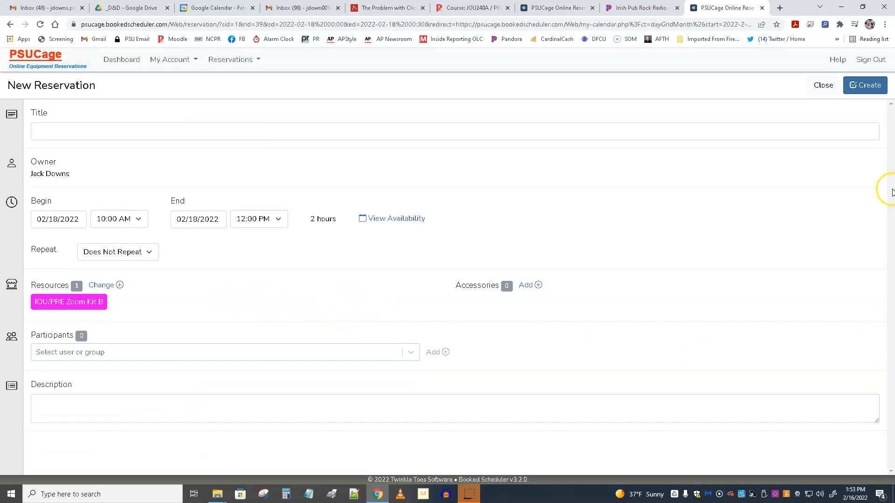
{"action": "mouse_move", "coordinate": [851, 118]}
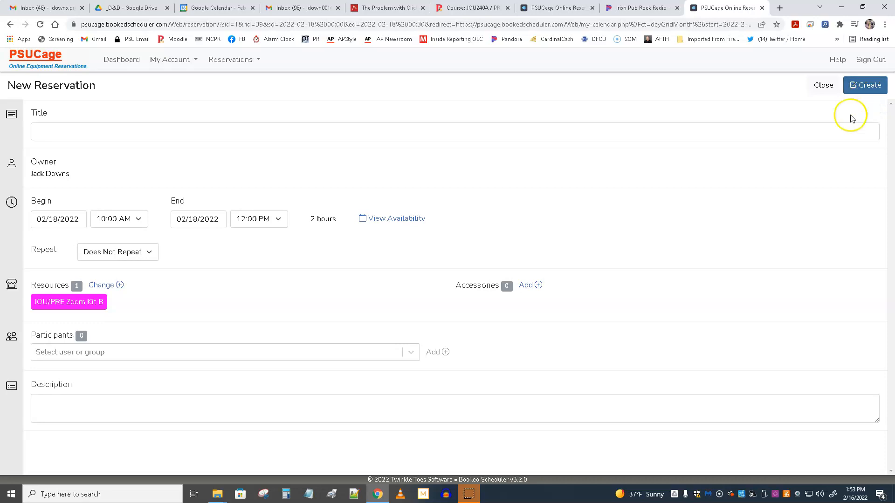
{"action": "mouse_move", "coordinate": [343, 331]}
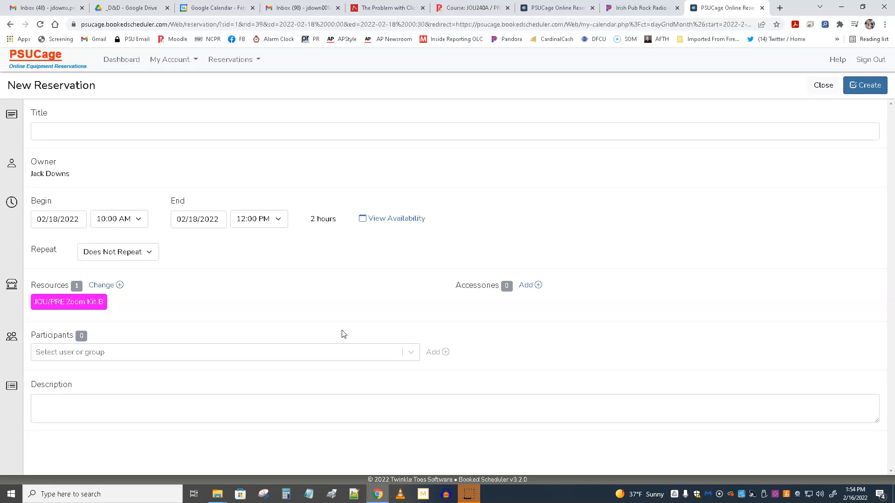
{"action": "mouse_move", "coordinate": [342, 334]}
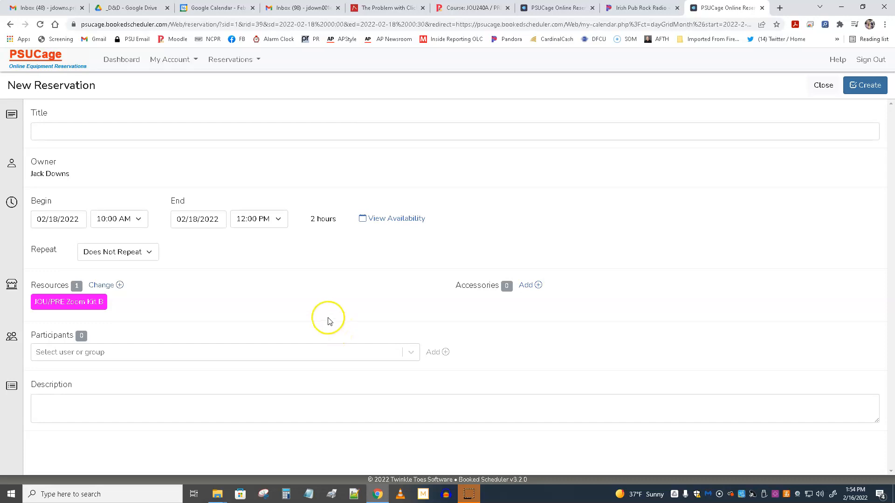
{"action": "mouse_move", "coordinate": [329, 321]}
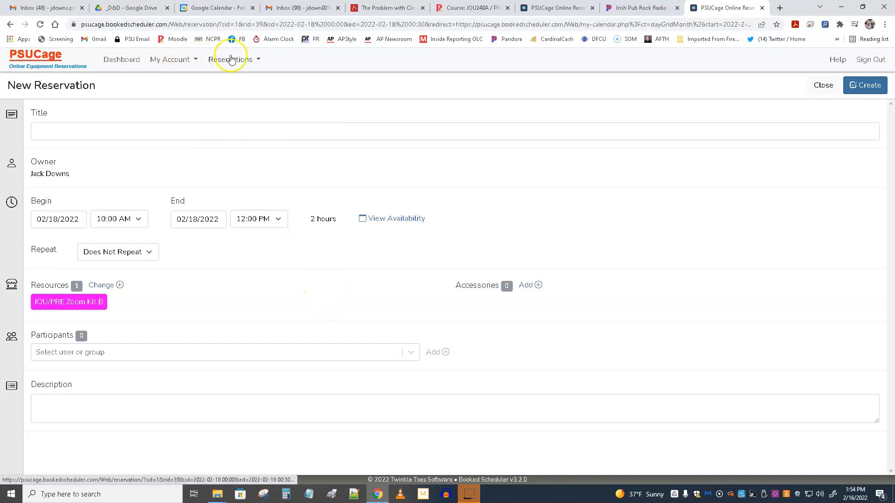
View the February 2022 resource calendar, then go to the reservation search page.
{"action": "left_click", "coordinate": [233, 59]}
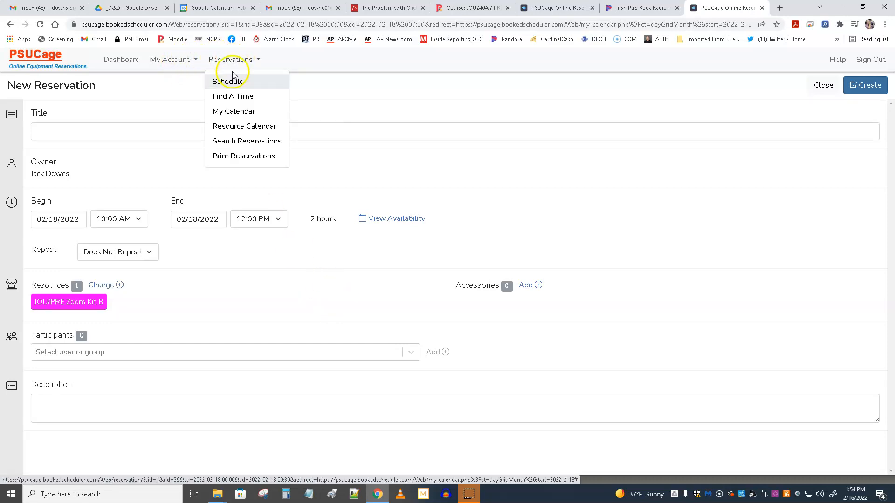
{"action": "mouse_move", "coordinate": [245, 126]}
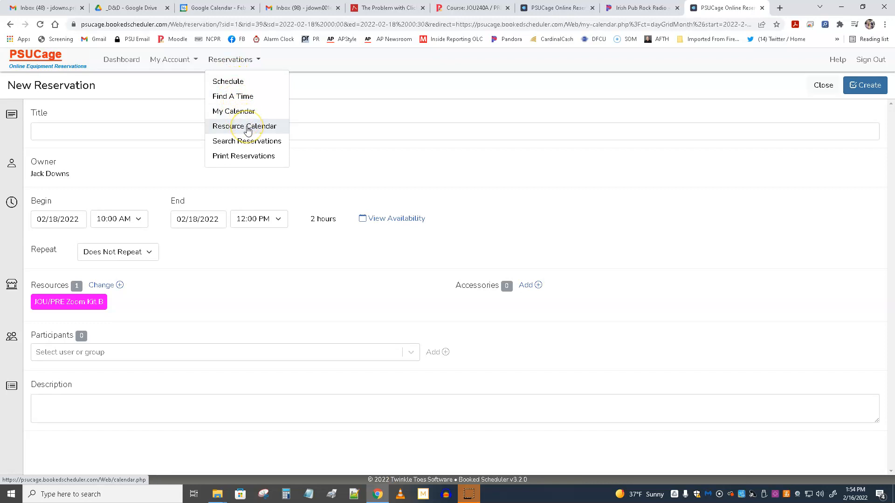
{"action": "left_click", "coordinate": [244, 126]}
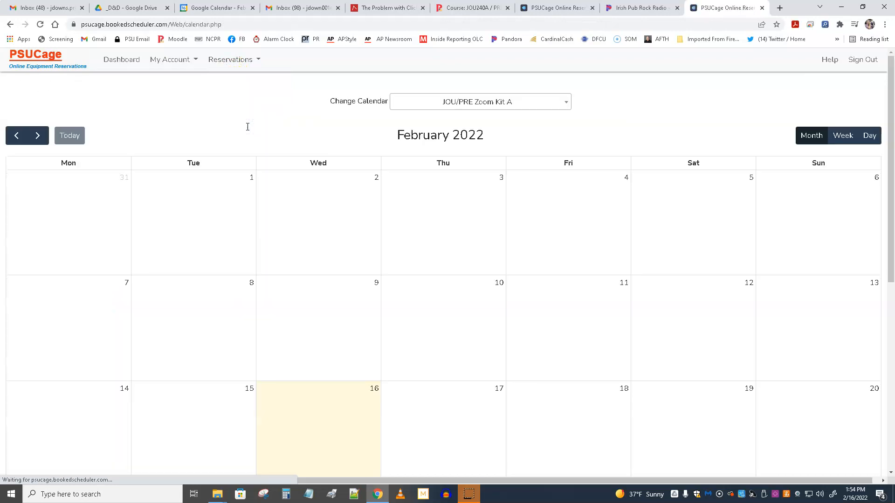
{"action": "scroll", "scroll_direction": "down", "scroll_amount": 3}
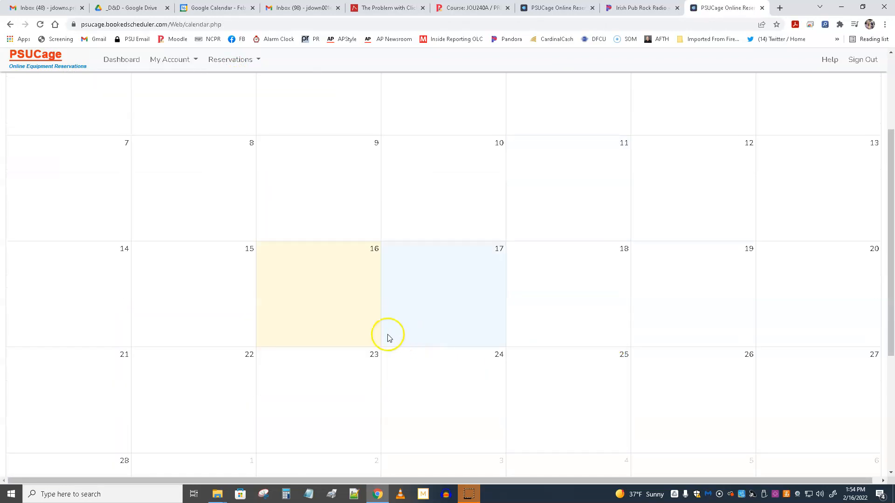
{"action": "mouse_move", "coordinate": [446, 308]}
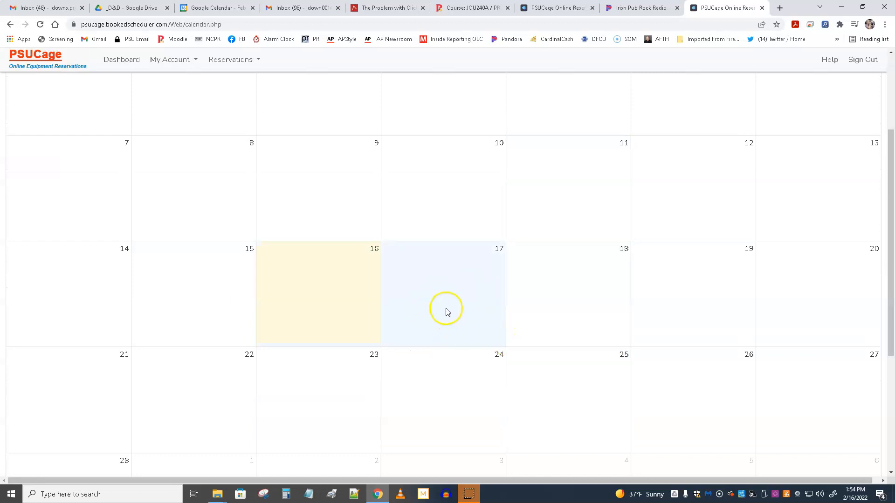
{"action": "mouse_move", "coordinate": [230, 59]}
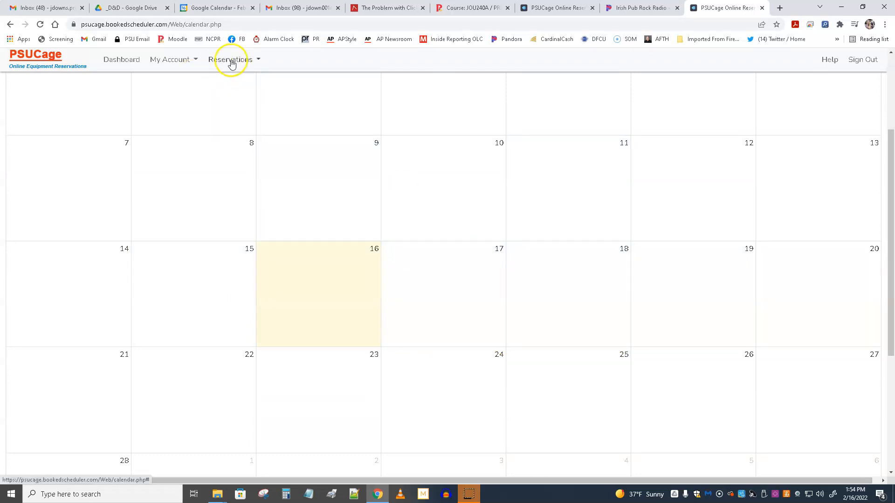
{"action": "left_click", "coordinate": [230, 60]}
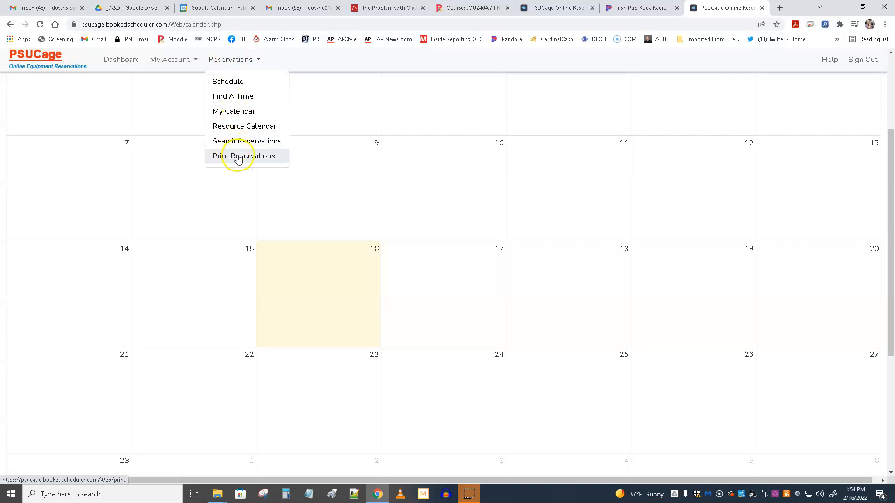
{"action": "left_click", "coordinate": [246, 141]}
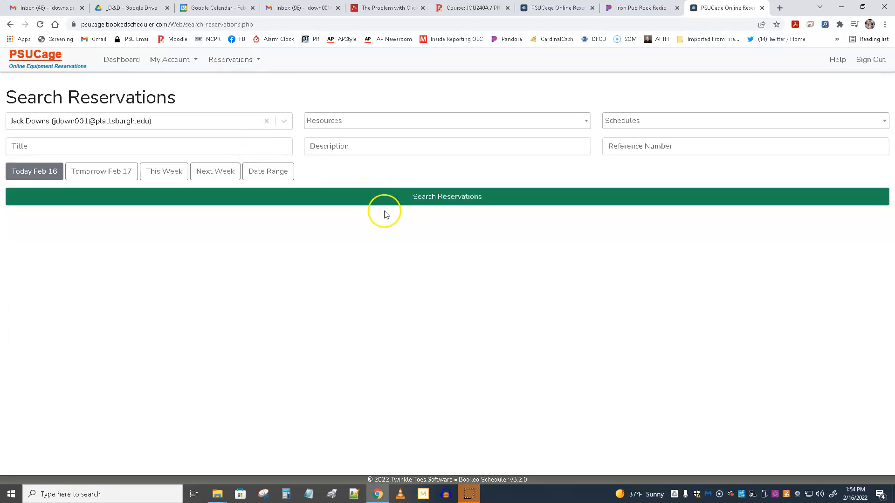
{"action": "mouse_move", "coordinate": [178, 102]}
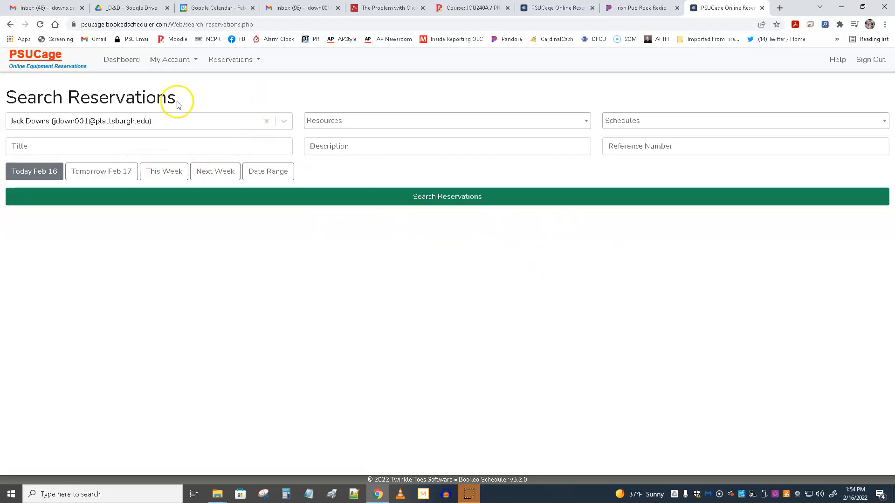
Show the weekly equipment schedule and scroll to JOU/PRE Zoom Kit B.
{"action": "left_click", "coordinate": [230, 60]}
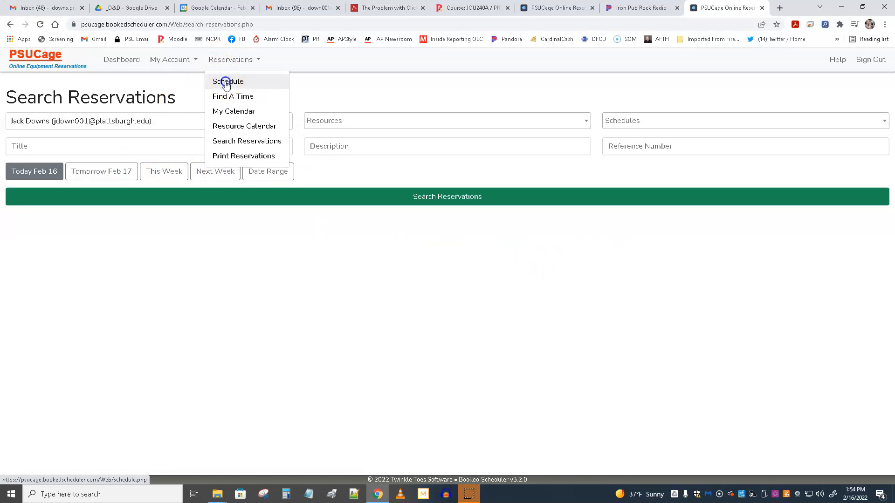
{"action": "left_click", "coordinate": [227, 81]}
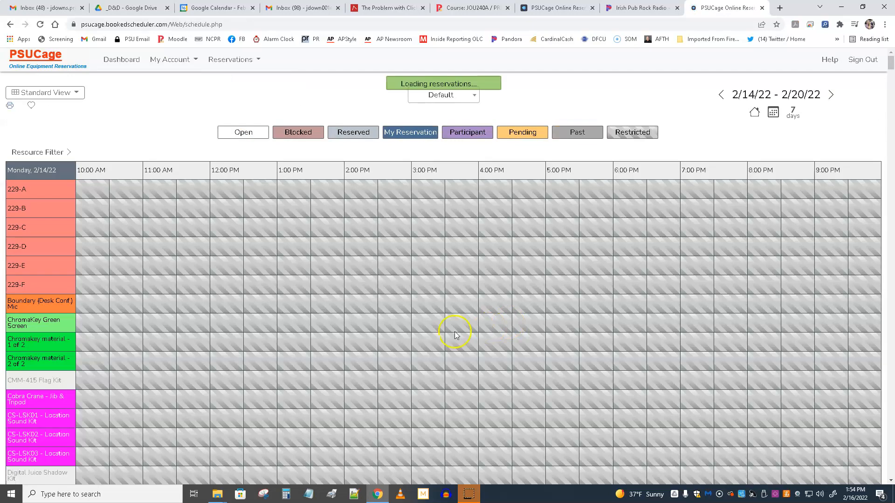
{"action": "scroll", "scroll_direction": "down", "scroll_amount": 3}
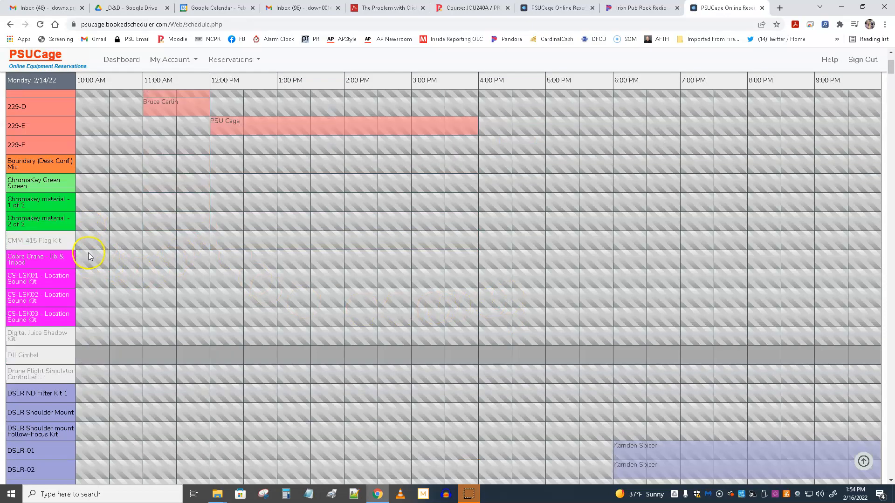
{"action": "scroll", "scroll_direction": "down", "scroll_amount": 3}
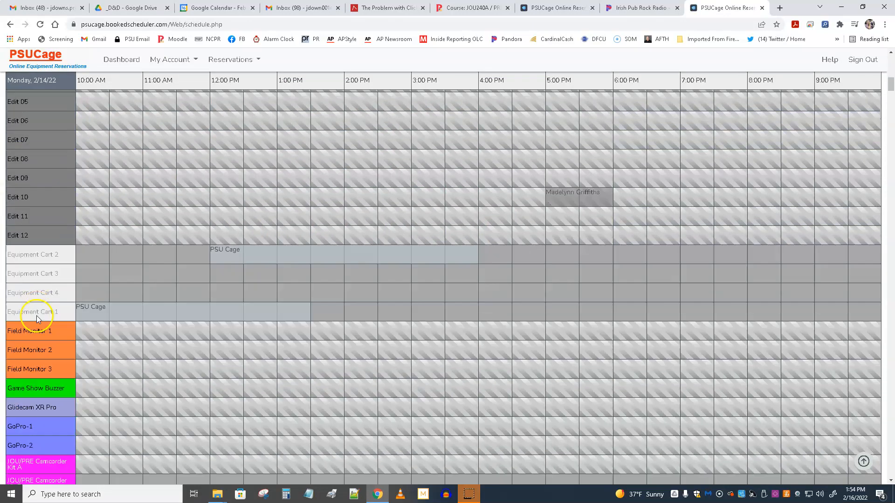
{"action": "scroll", "scroll_direction": "down", "scroll_amount": 3}
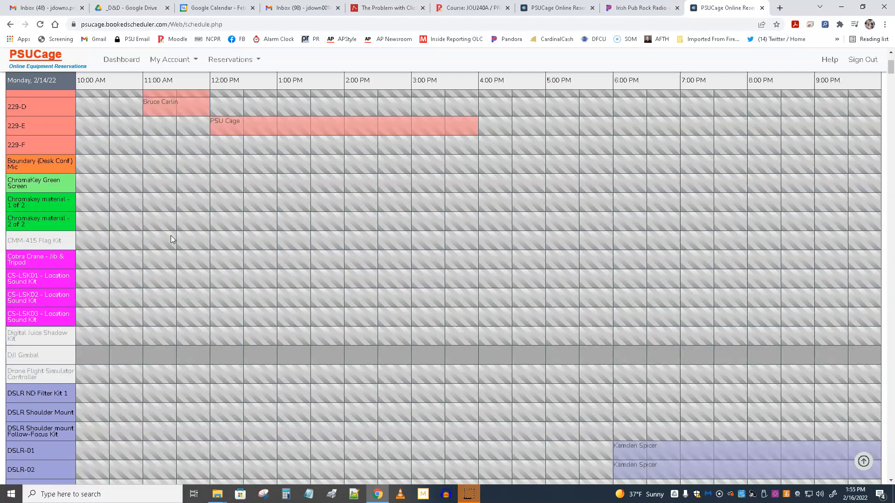
{"action": "scroll", "scroll_direction": "down", "scroll_amount": 3}
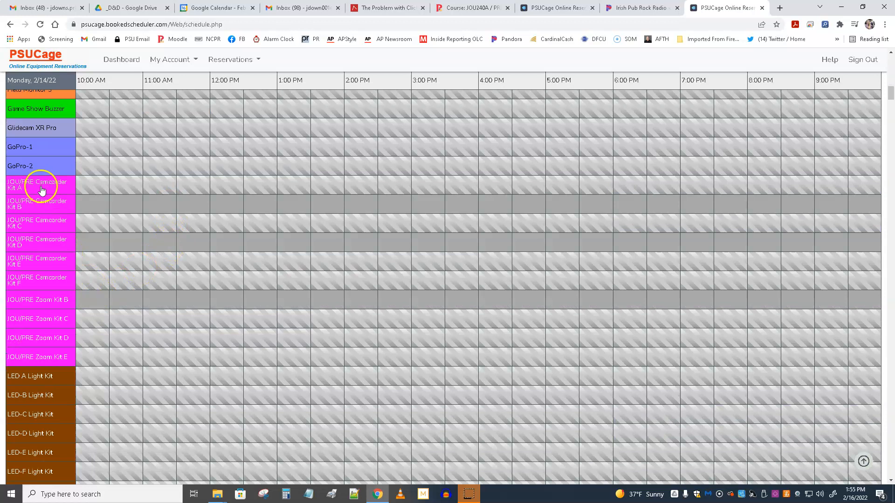
{"action": "mouse_move", "coordinate": [48, 301]}
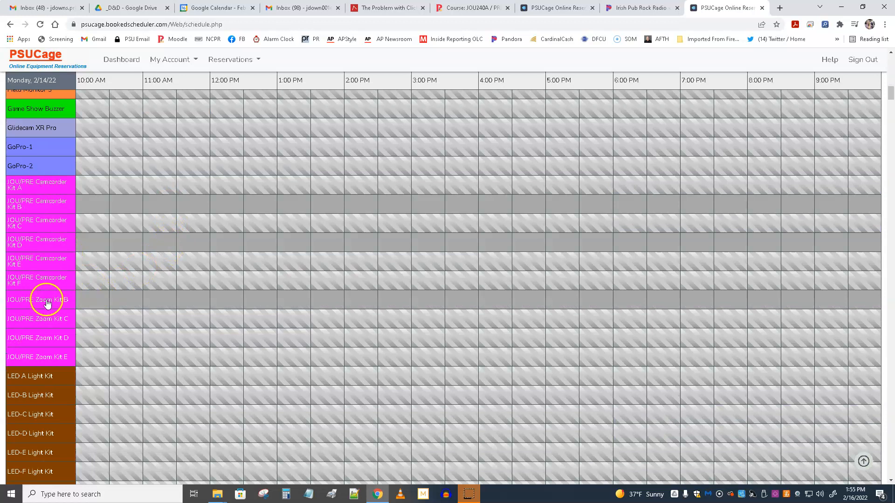
View and close Zoom Kit B's details, then jump the schedule to this week.
{"action": "left_click", "coordinate": [38, 299]}
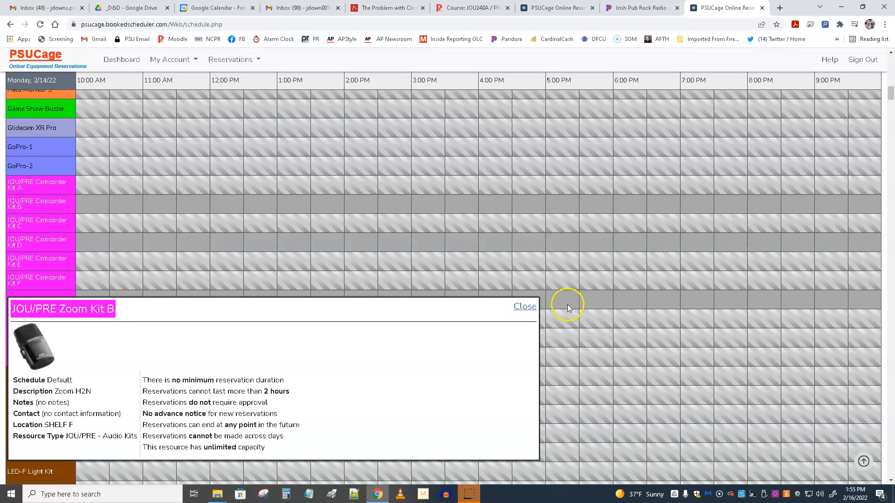
{"action": "left_click", "coordinate": [524, 307]}
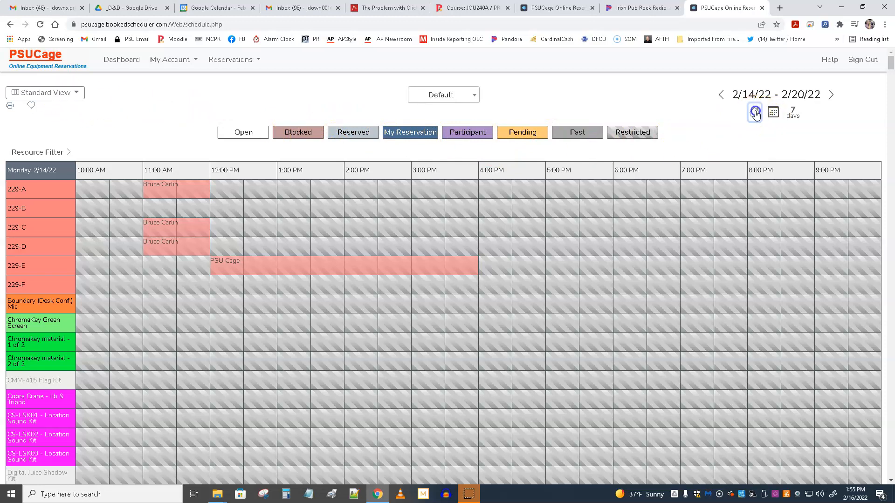
{"action": "left_click", "coordinate": [754, 112]}
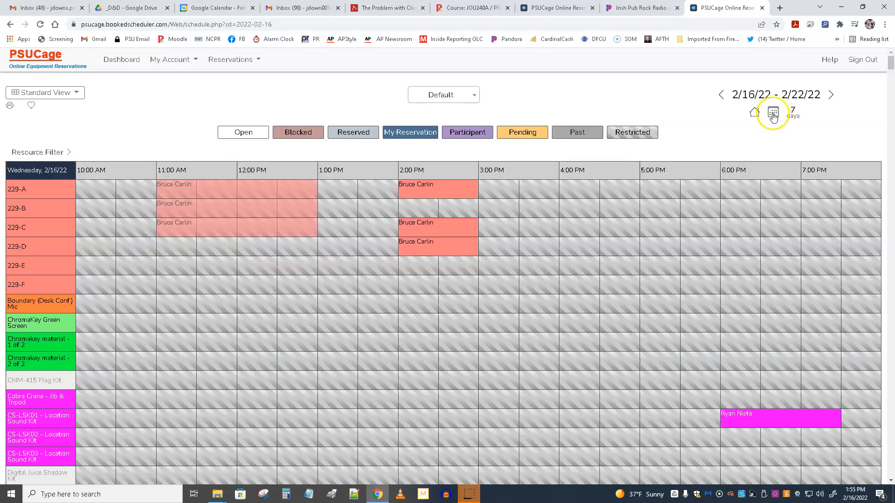
{"action": "mouse_move", "coordinate": [121, 60]}
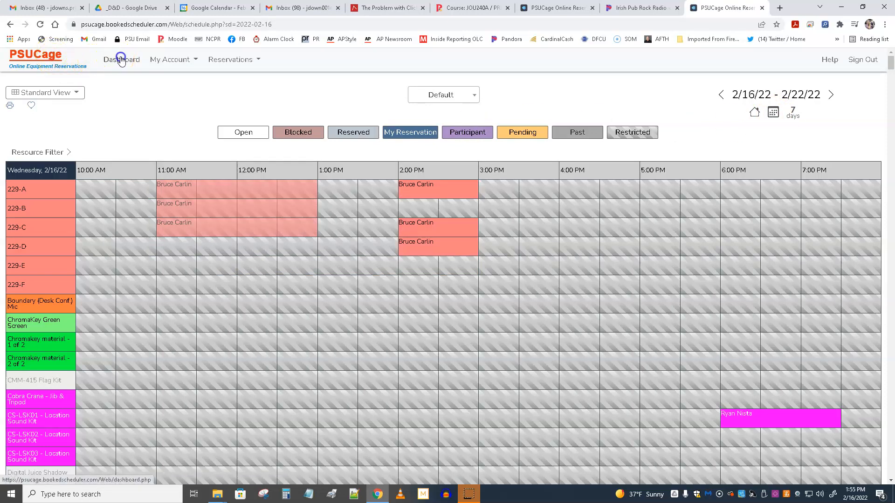
Start a new JOU/PRE Zoom Kit B reservation from the dashboard's Resource Availability list.
{"action": "left_click", "coordinate": [121, 60]}
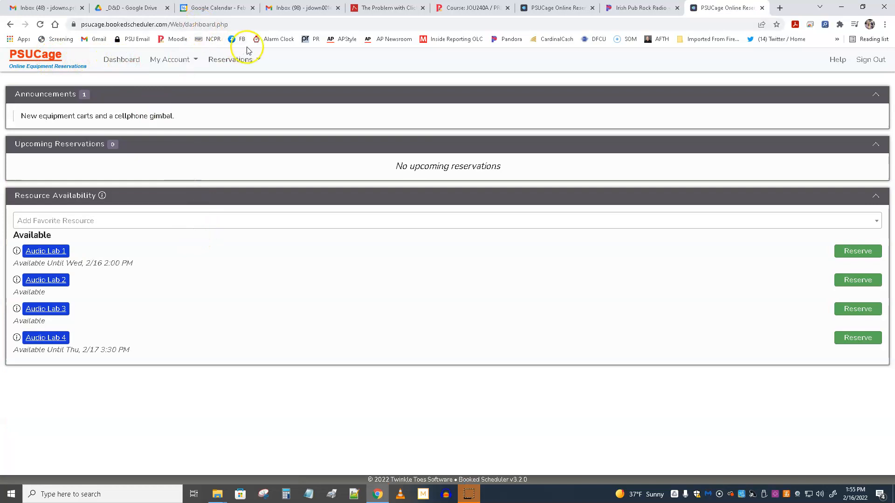
{"action": "mouse_move", "coordinate": [138, 128]}
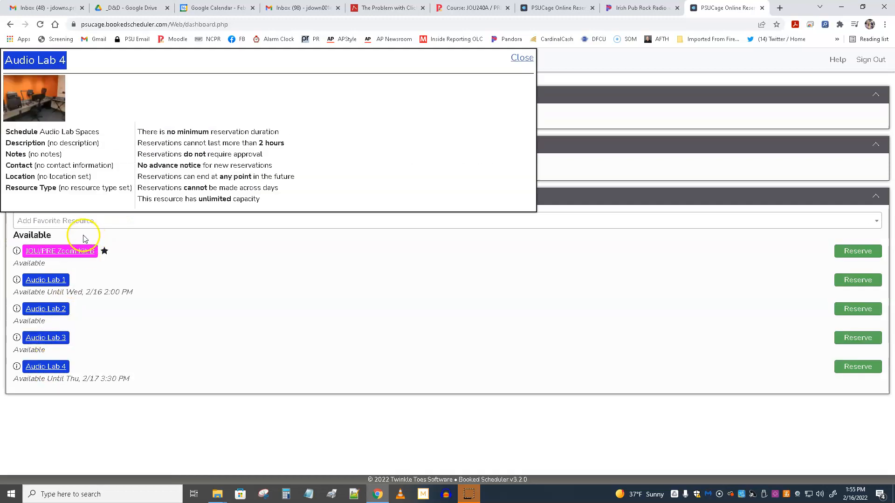
{"action": "left_click", "coordinate": [857, 251]}
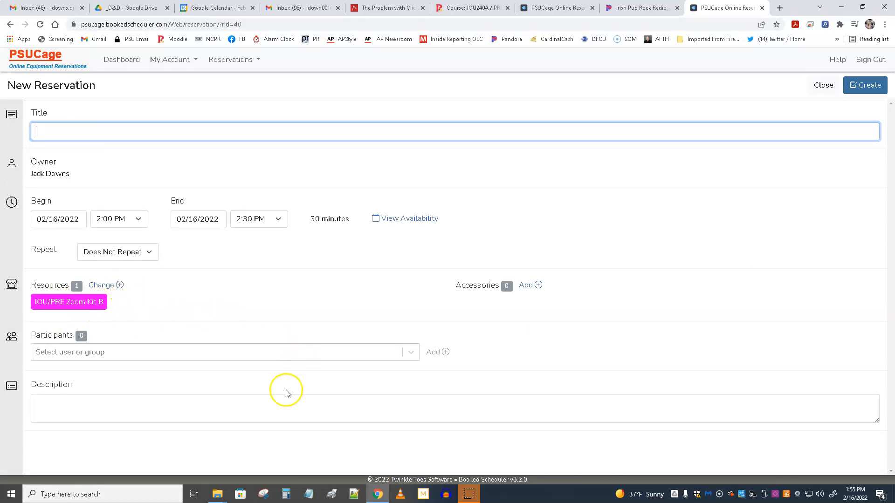
{"action": "mouse_move", "coordinate": [18, 482]}
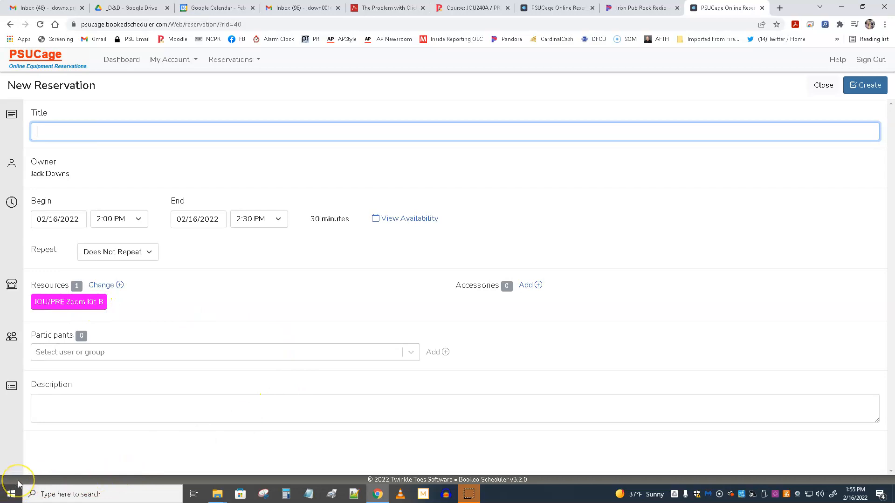